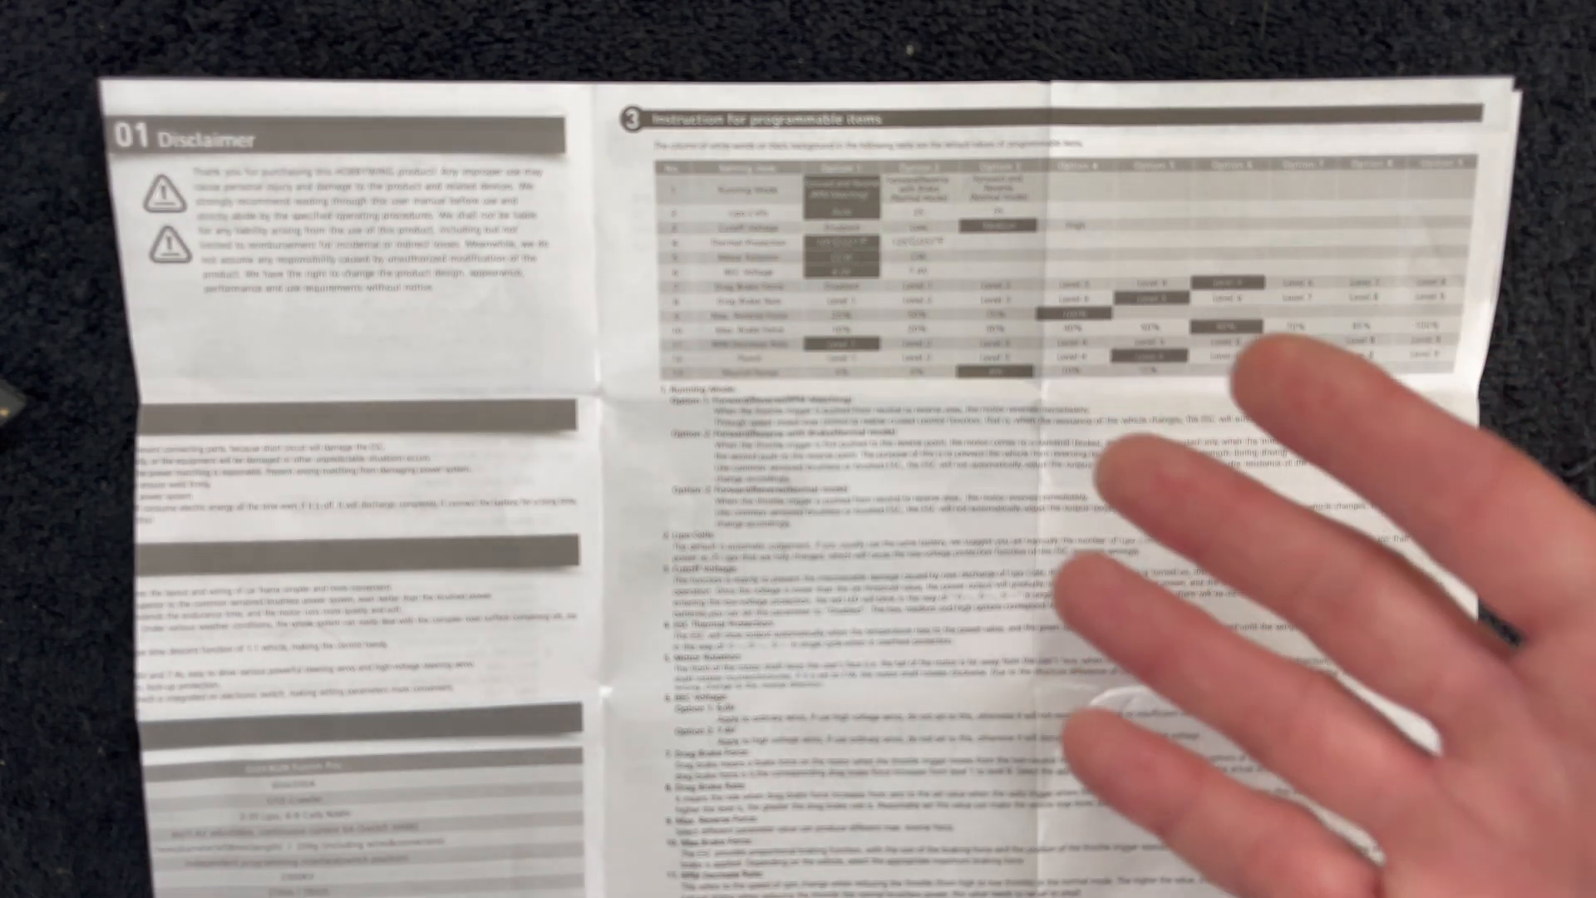
pyautogui.moveTo(1324, 509)
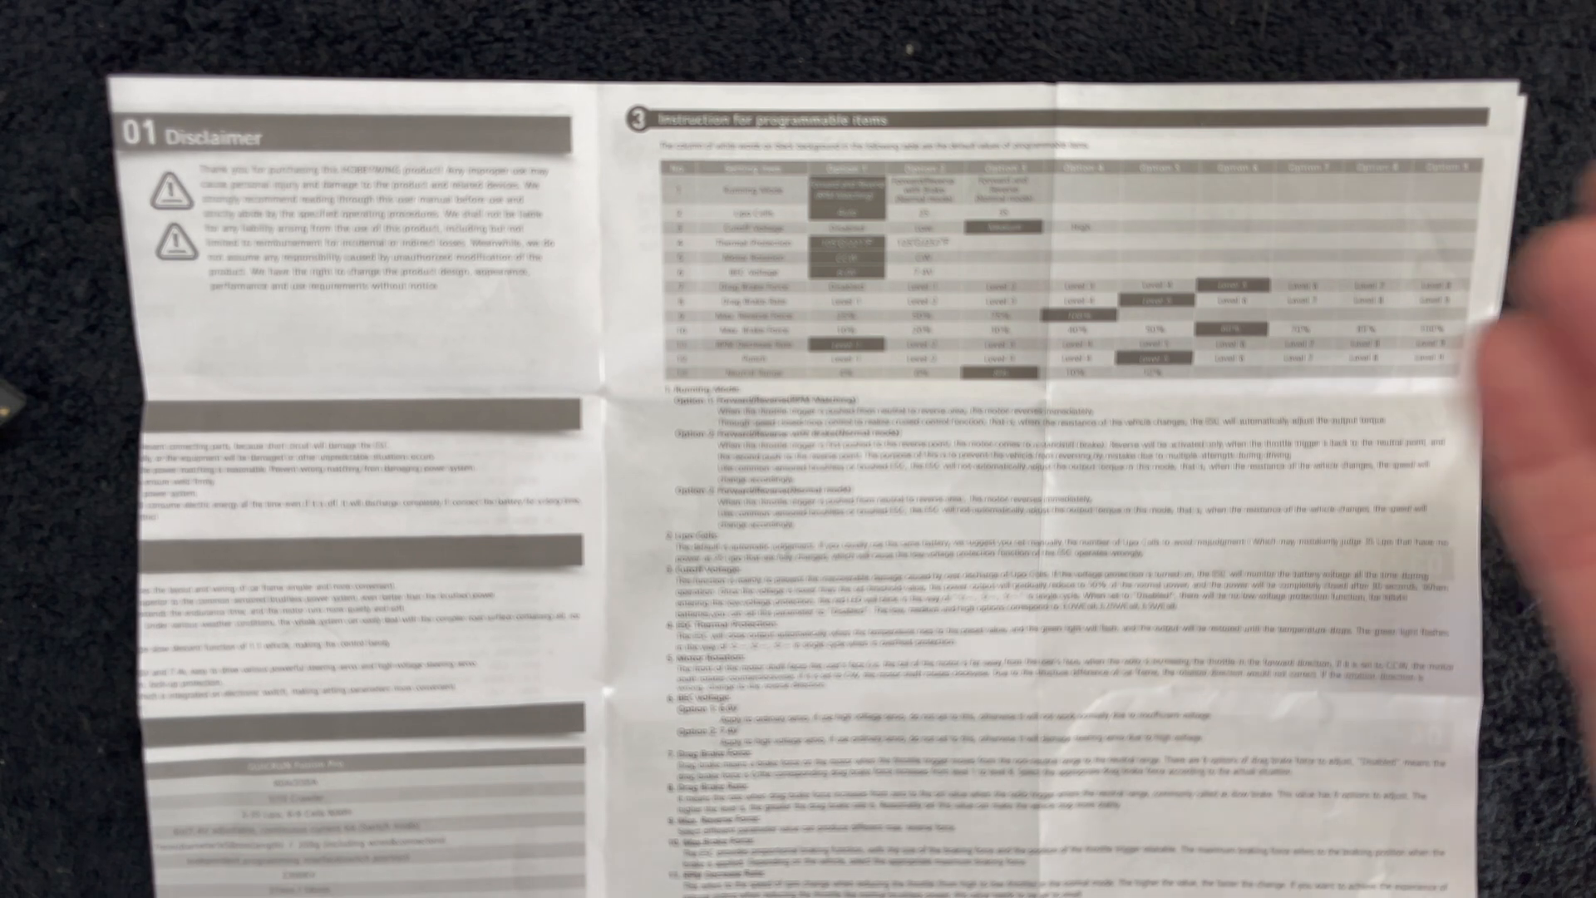
pyautogui.moveTo(1374, 570)
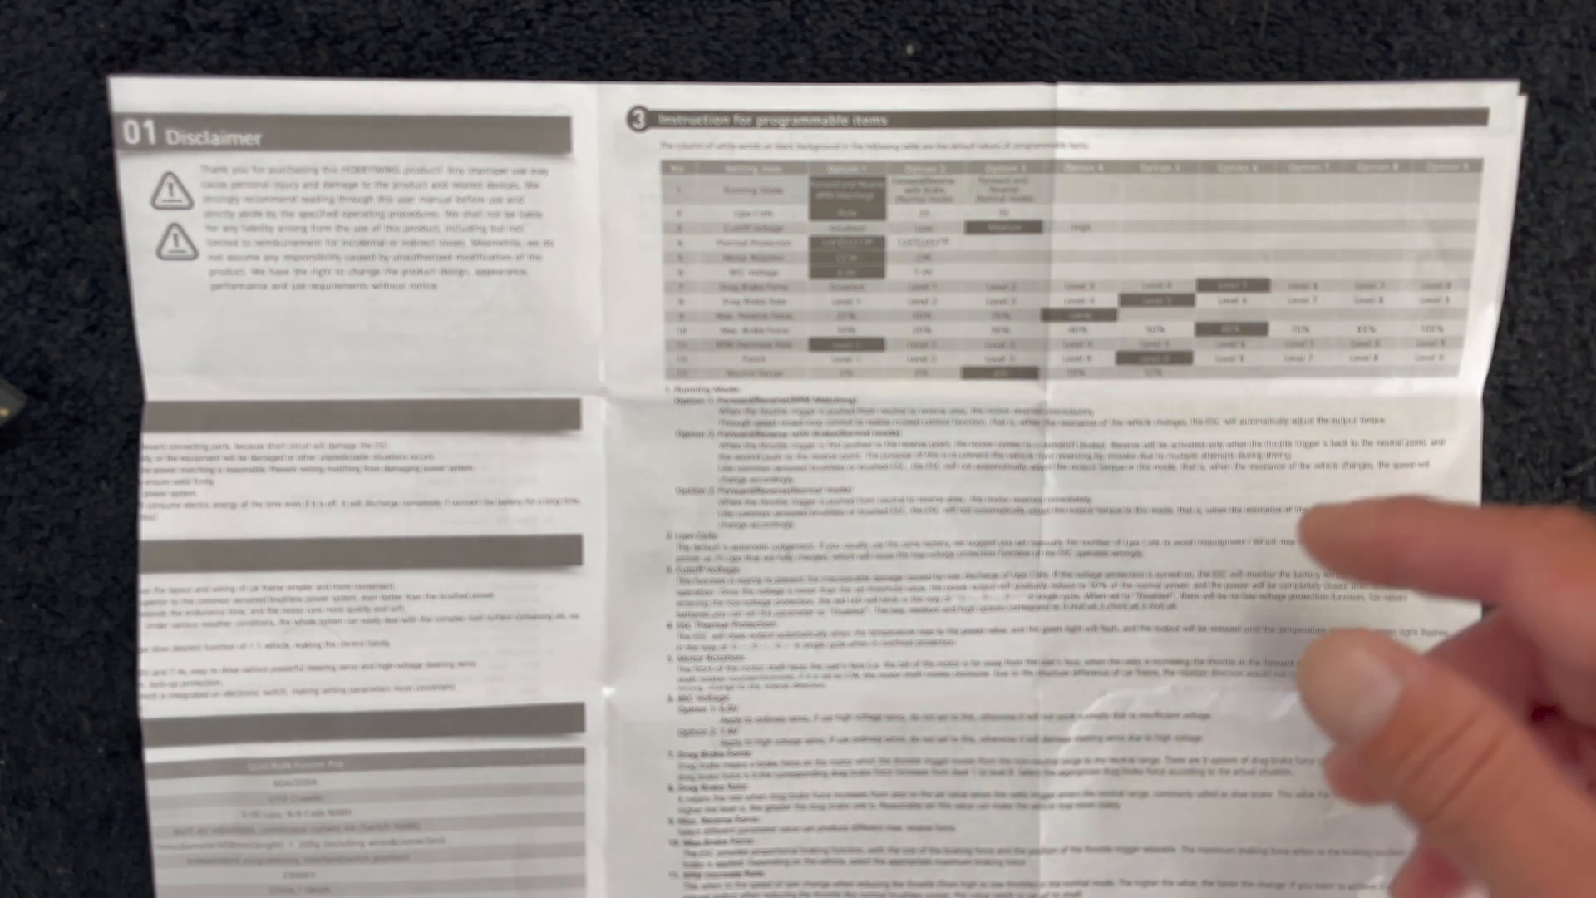